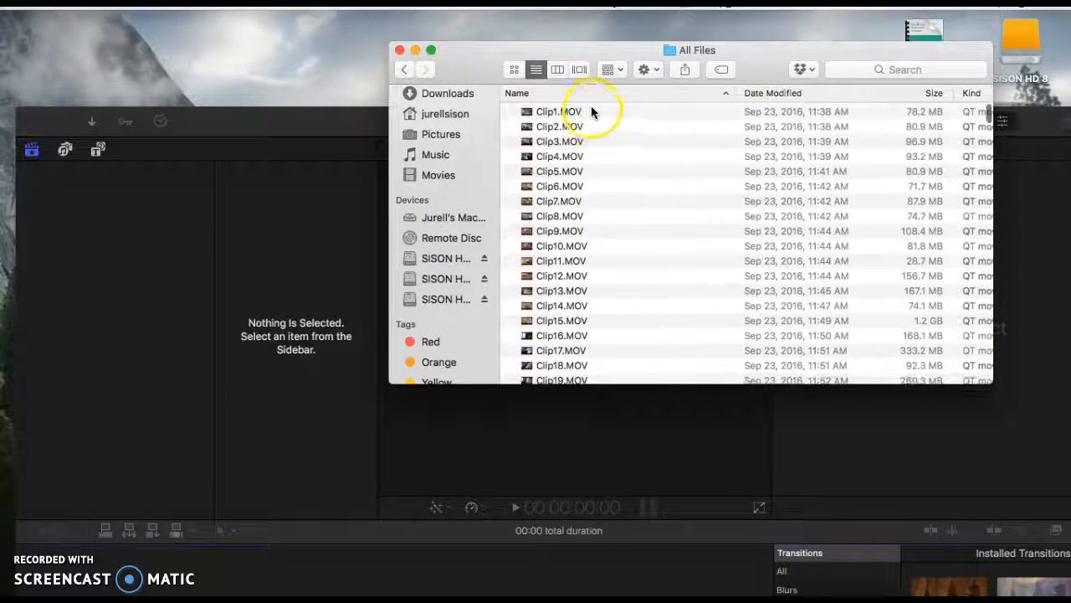
- Check the All Files folder from Clip1.MOV down to Clip891.MOV at the bottom
left_click(557, 110)
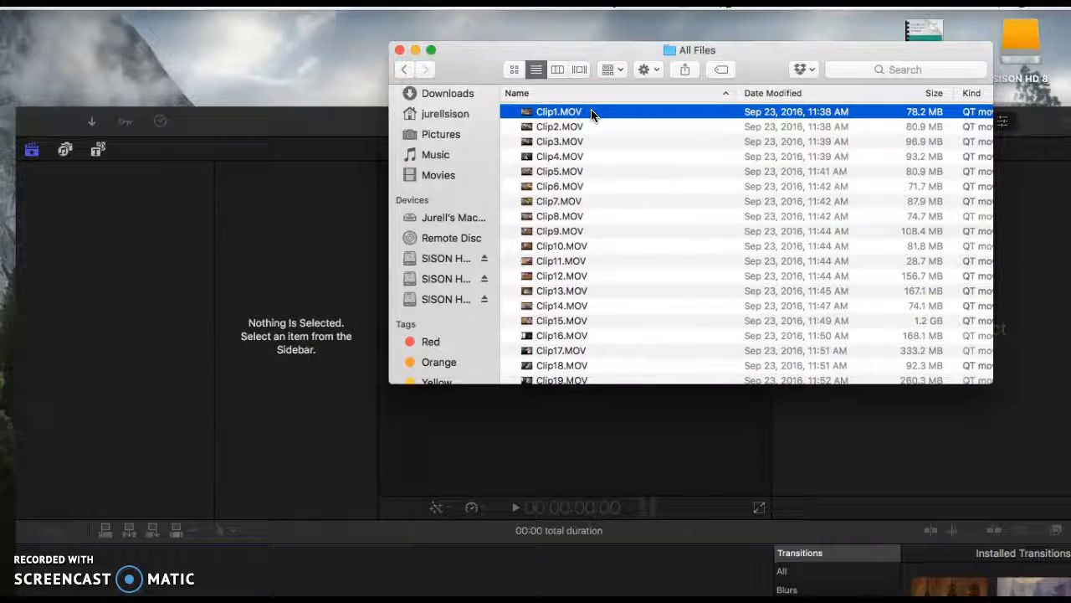
scroll("down", 3)
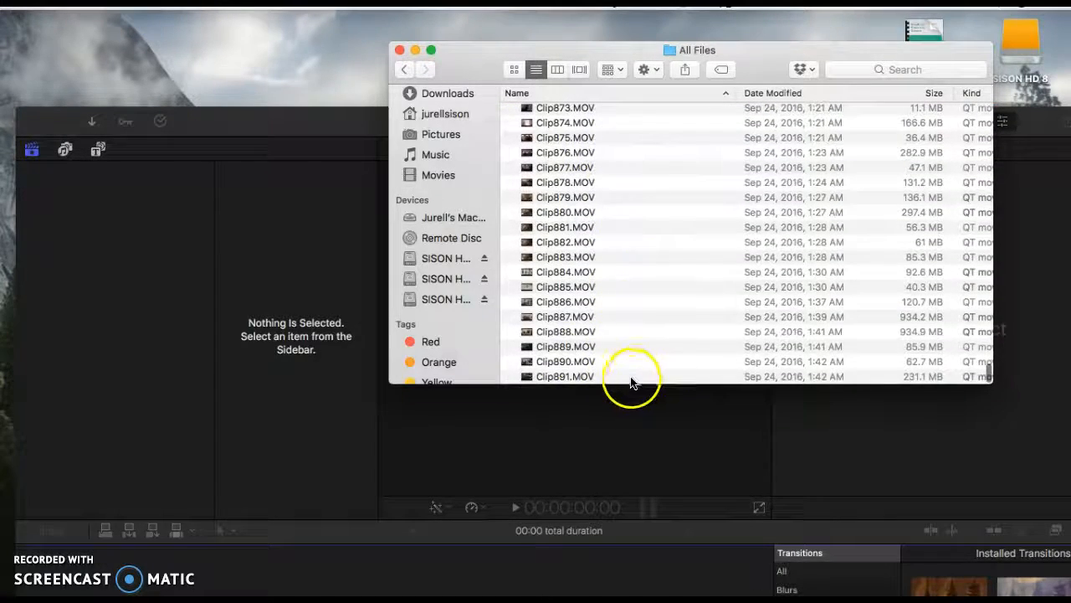
left_click(566, 376)
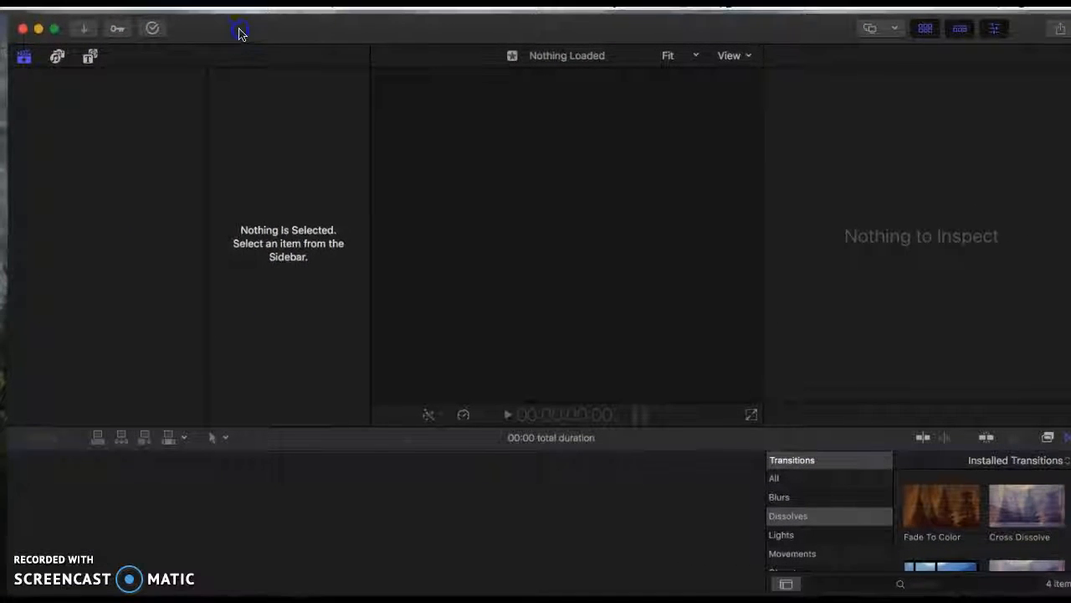
- Start a new library named 'Sobh Wedding' saved to the SISON HD 9 drive
left_click(238, 32)
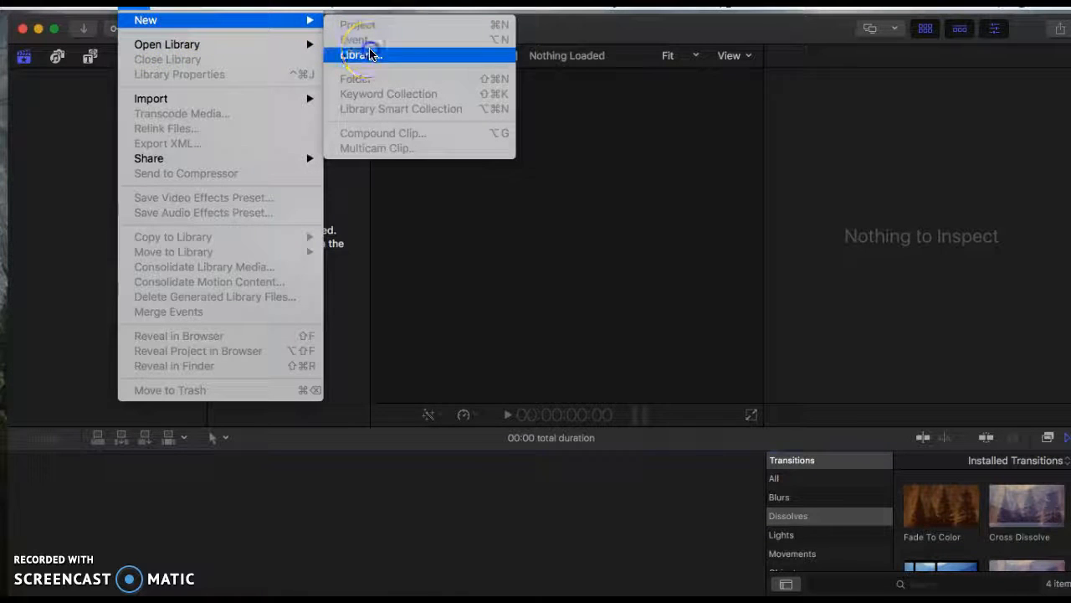
left_click(368, 54)
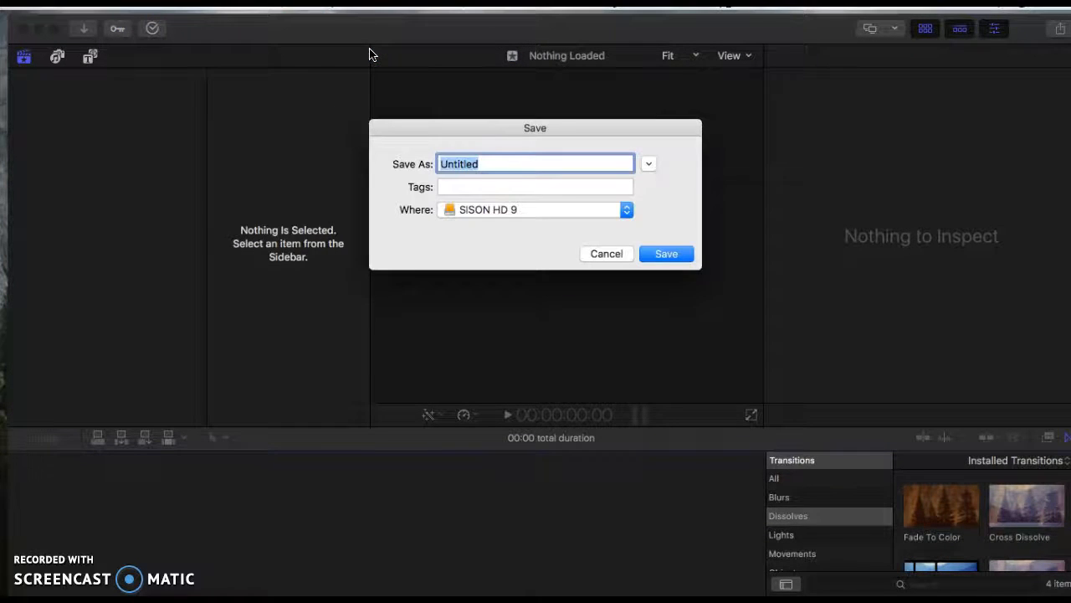
type("Sc")
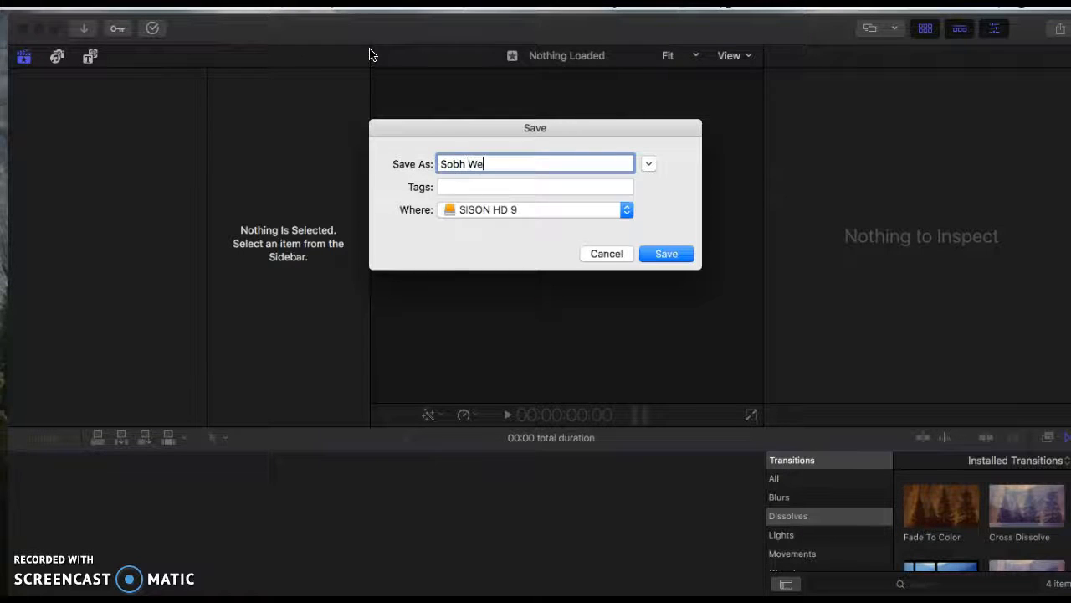
type("dding")
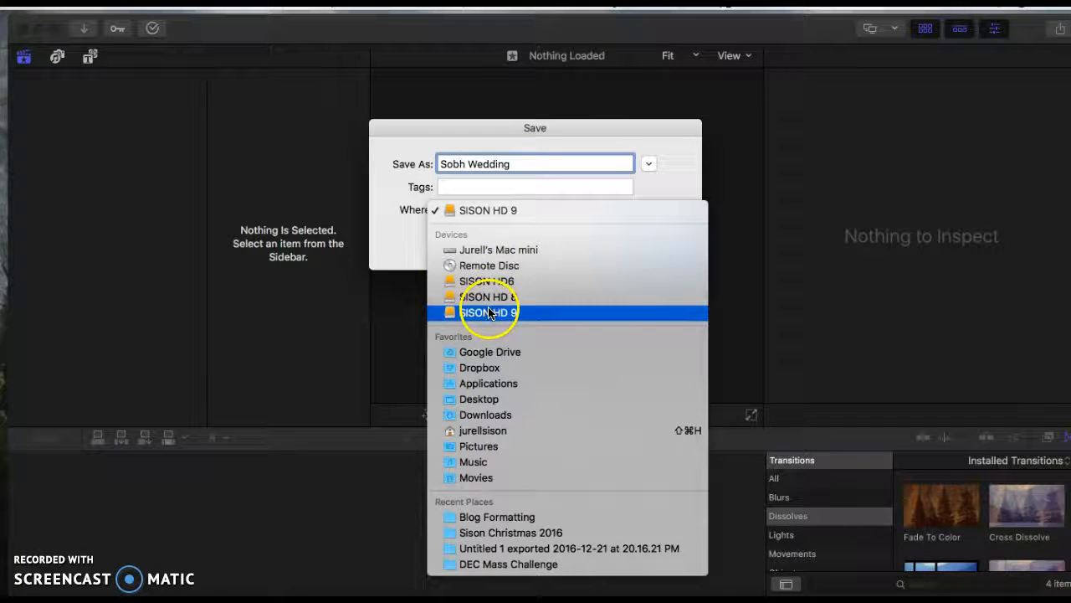
left_click(485, 310)
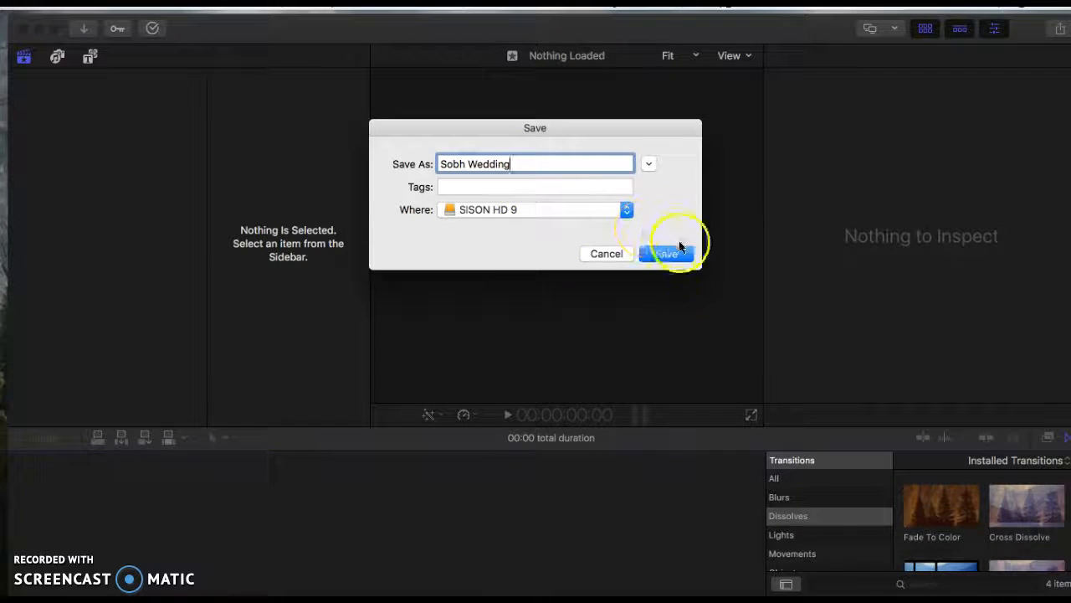
left_click(666, 255)
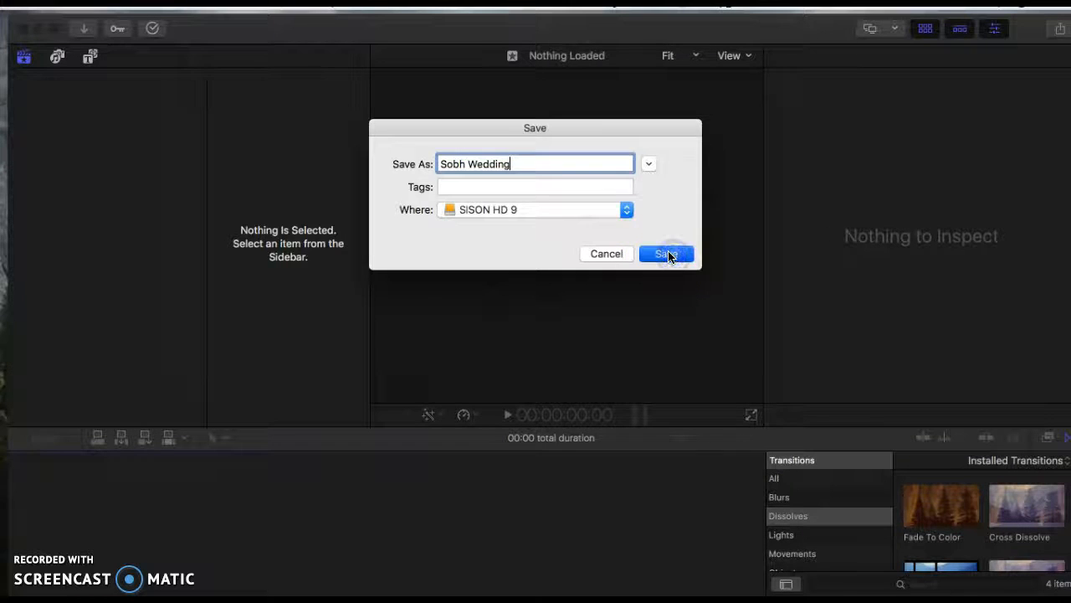
- Save the library and point Media Import at SISON HD 8's All Files folder of 891 clips
left_click(667, 255)
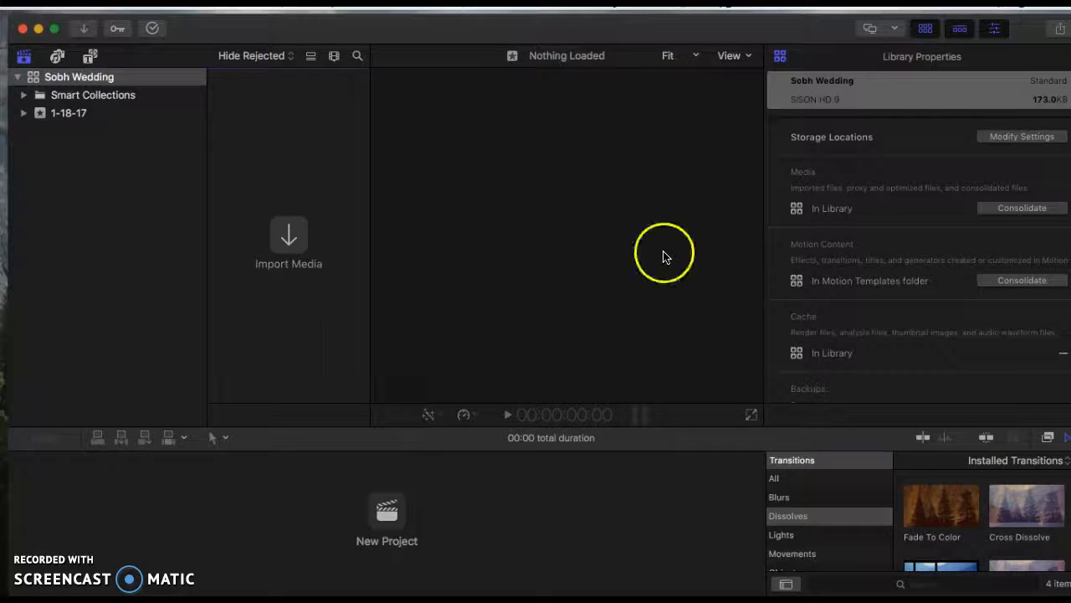
mouse_move(298, 251)
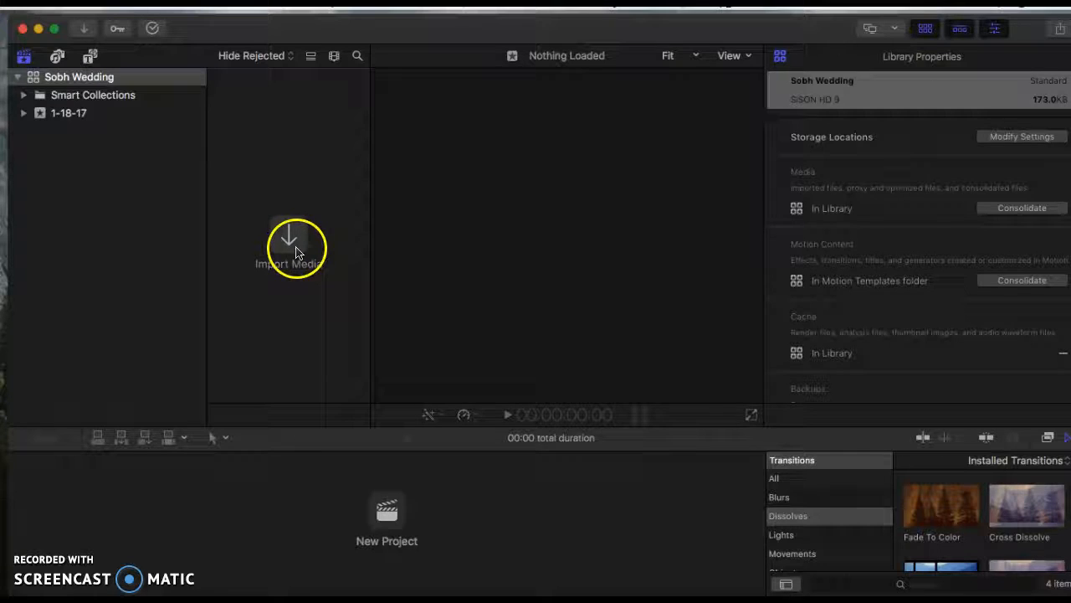
left_click(291, 243)
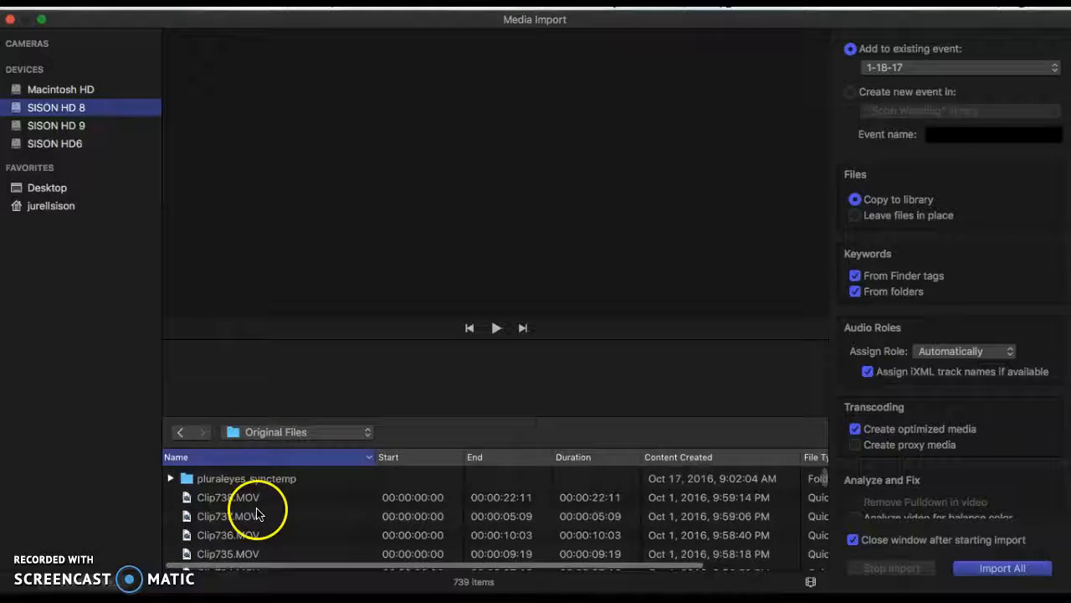
left_click(298, 432)
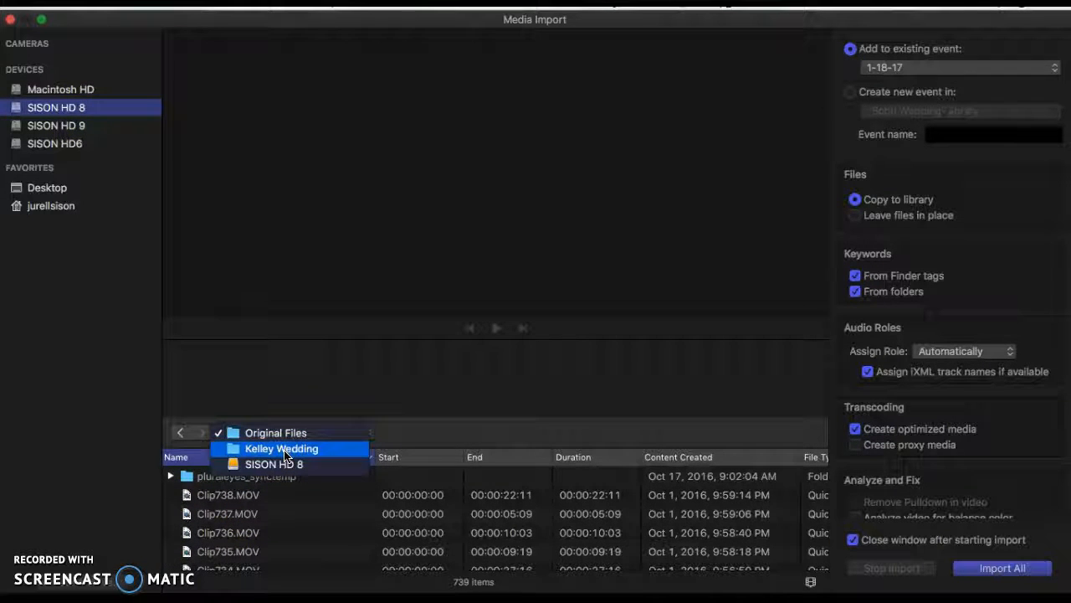
left_click(275, 464)
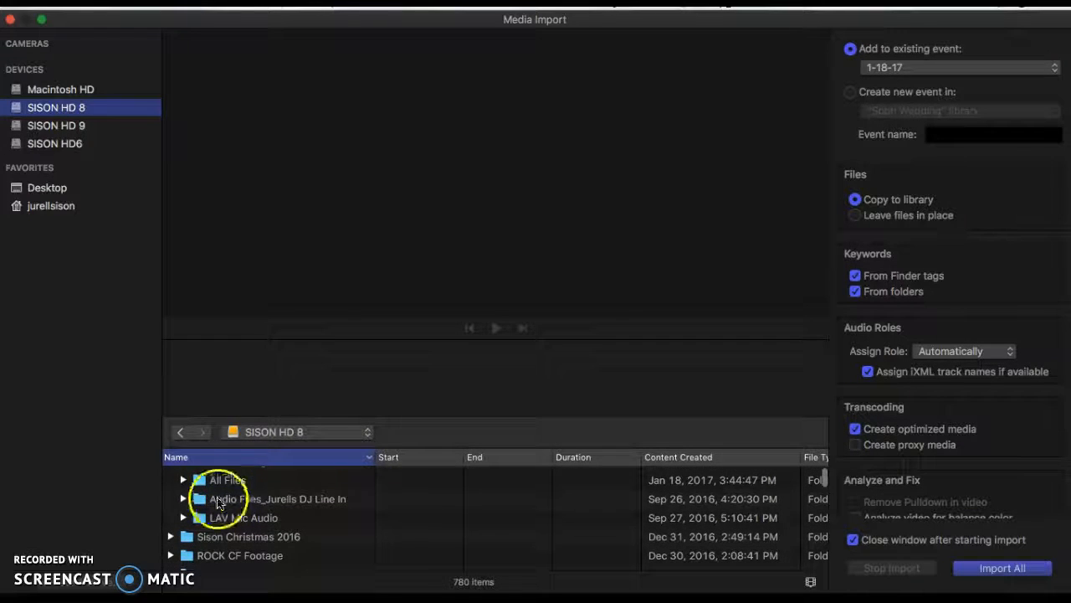
left_click(183, 479)
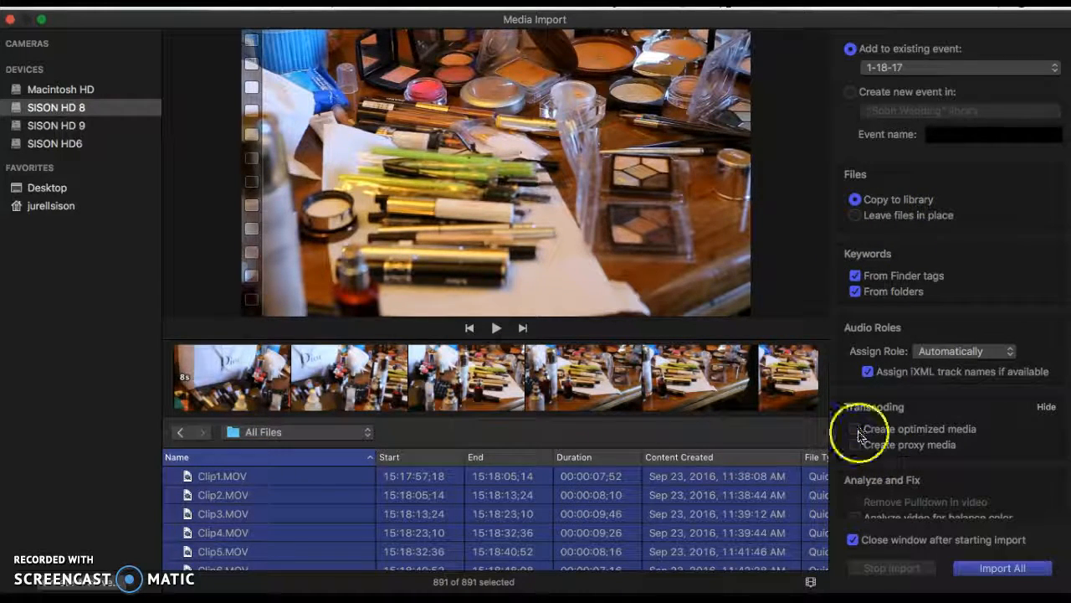
- Enable Create optimized media in Transcoding, leaving Create proxy media off
left_click(854, 428)
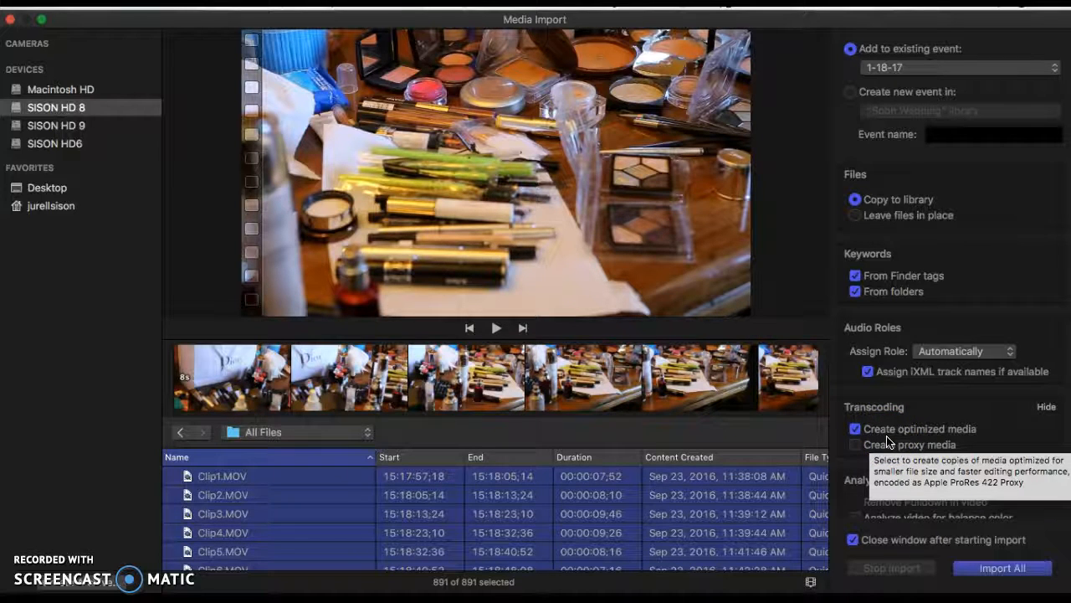
mouse_move(854, 428)
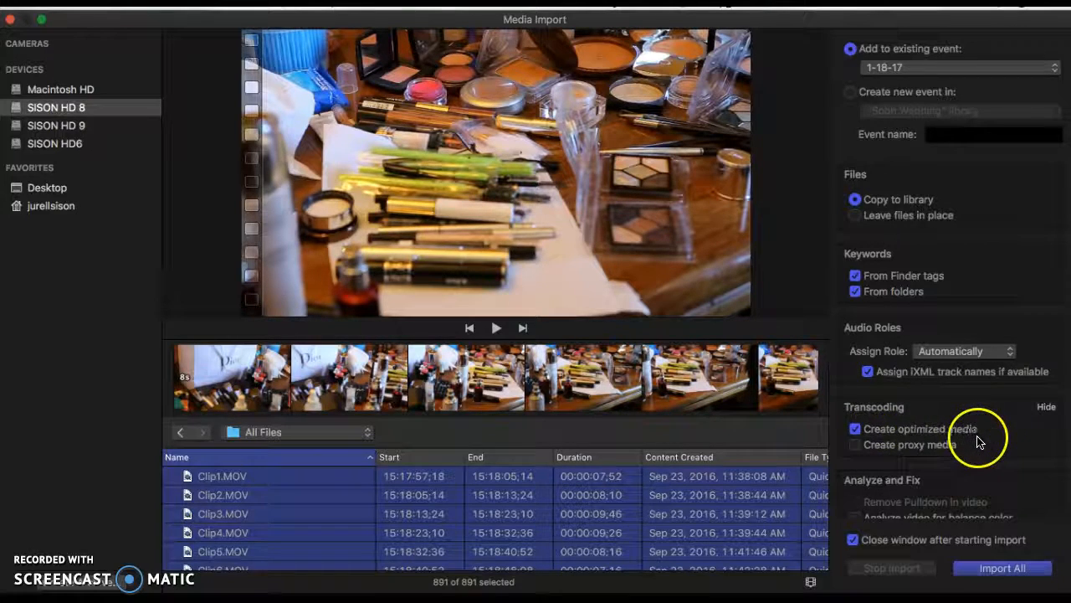
left_click(853, 429)
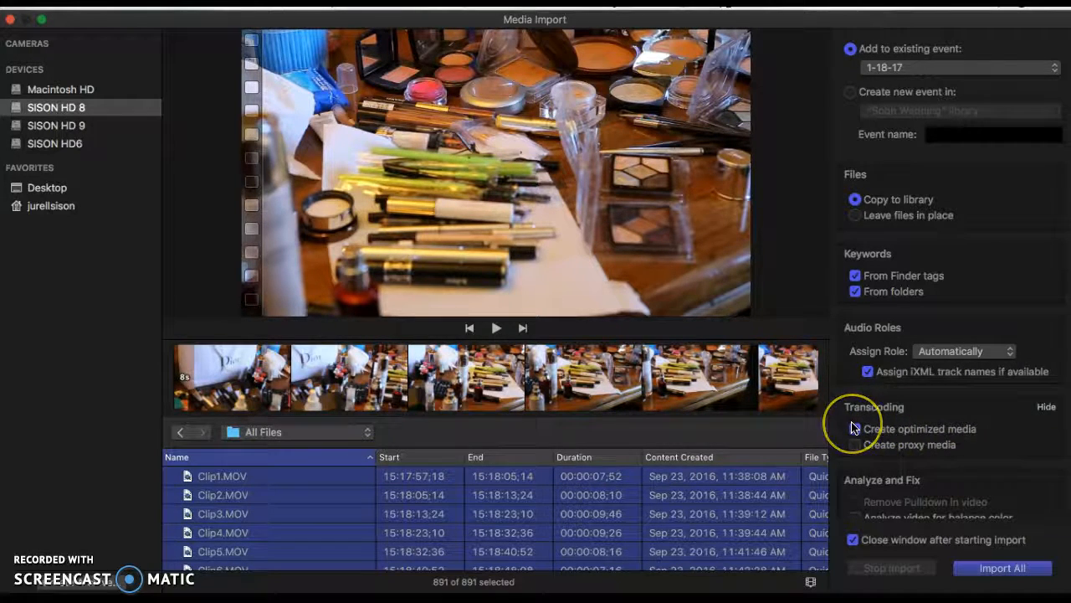
mouse_move(853, 427)
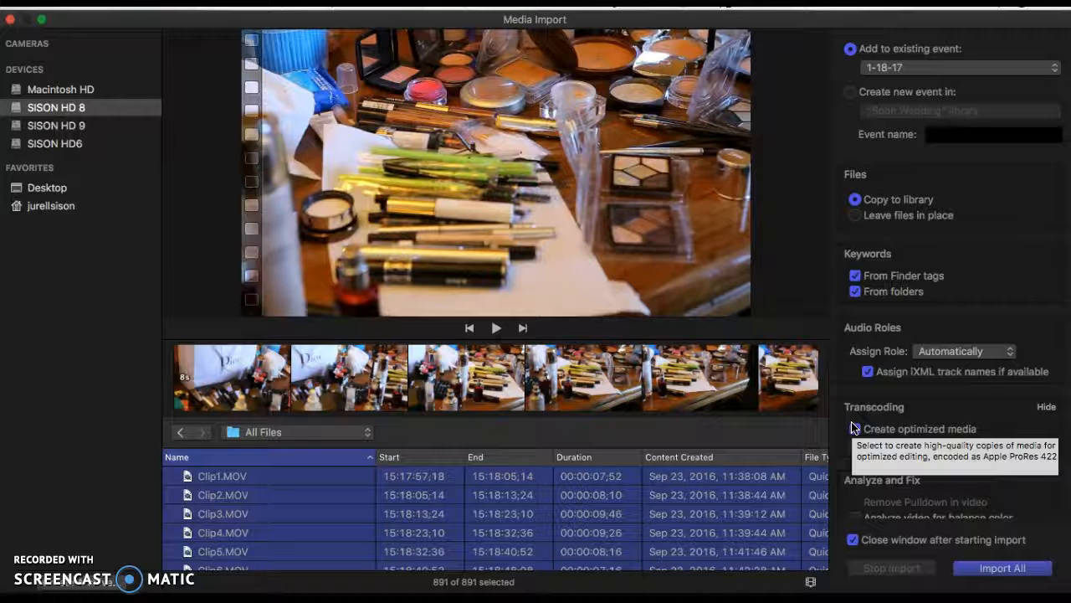
left_click(854, 429)
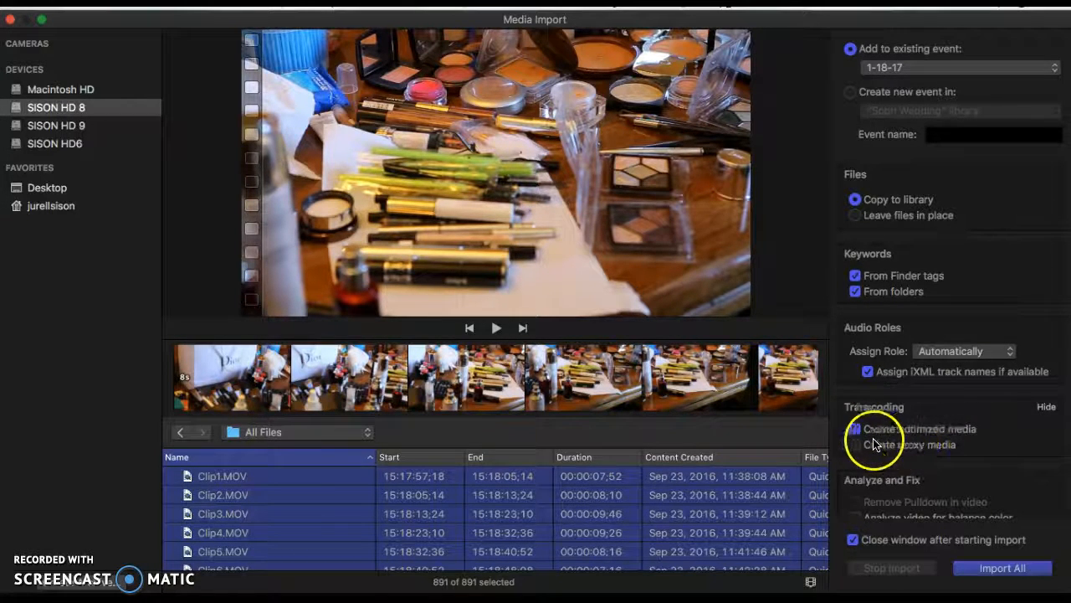
left_click(854, 429)
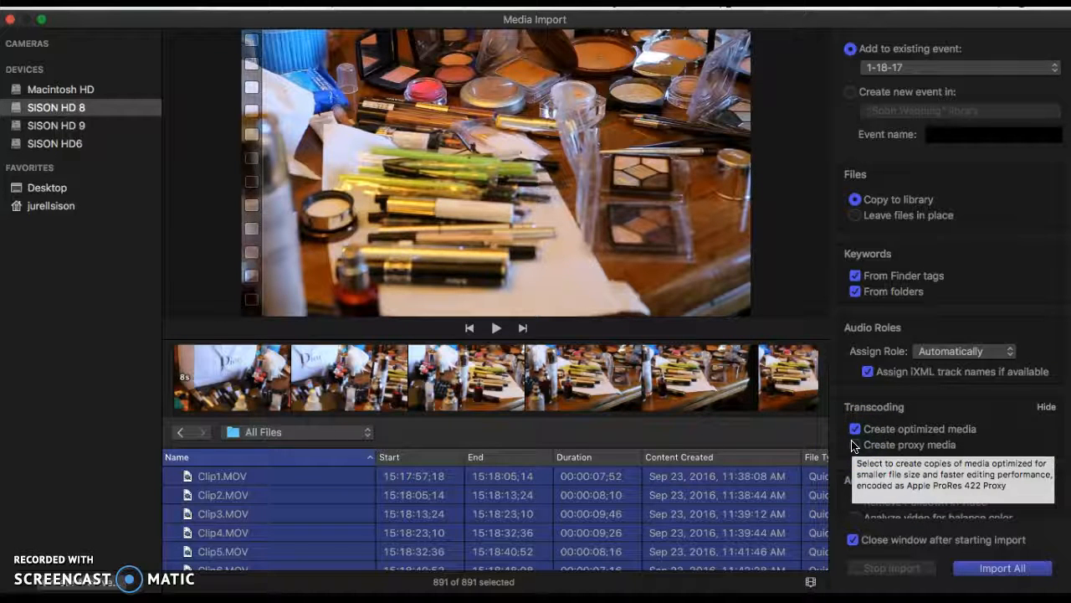
left_click(854, 428)
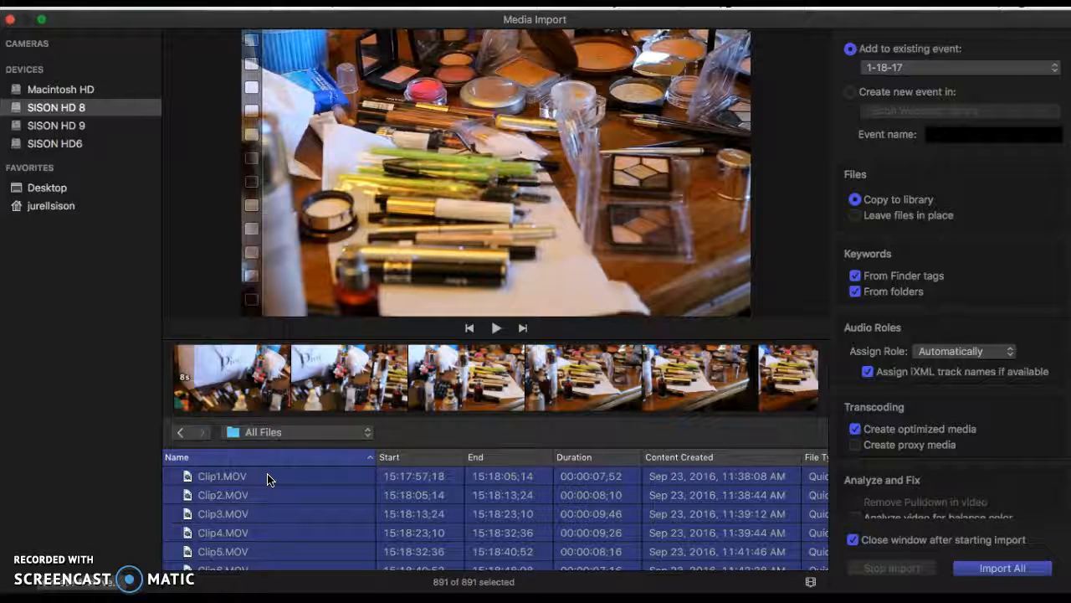
mouse_move(908, 415)
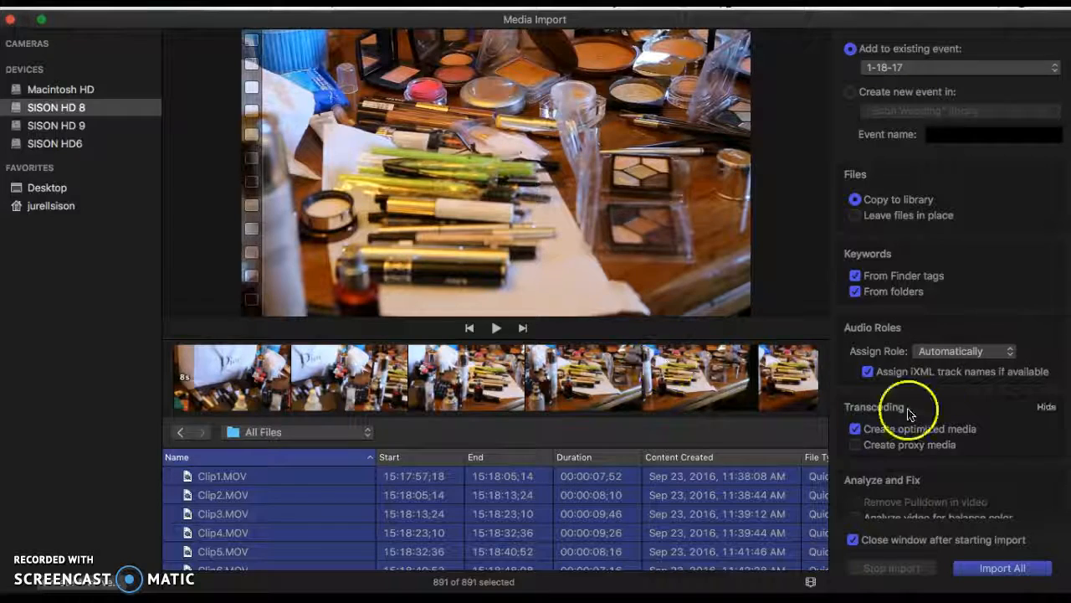
mouse_move(951, 442)
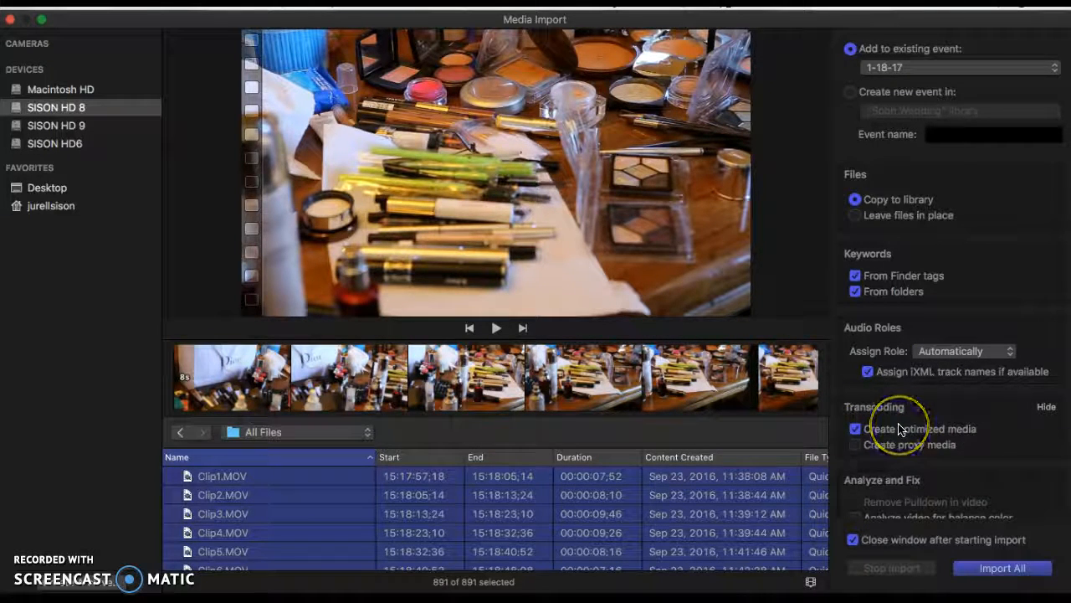
mouse_move(901, 429)
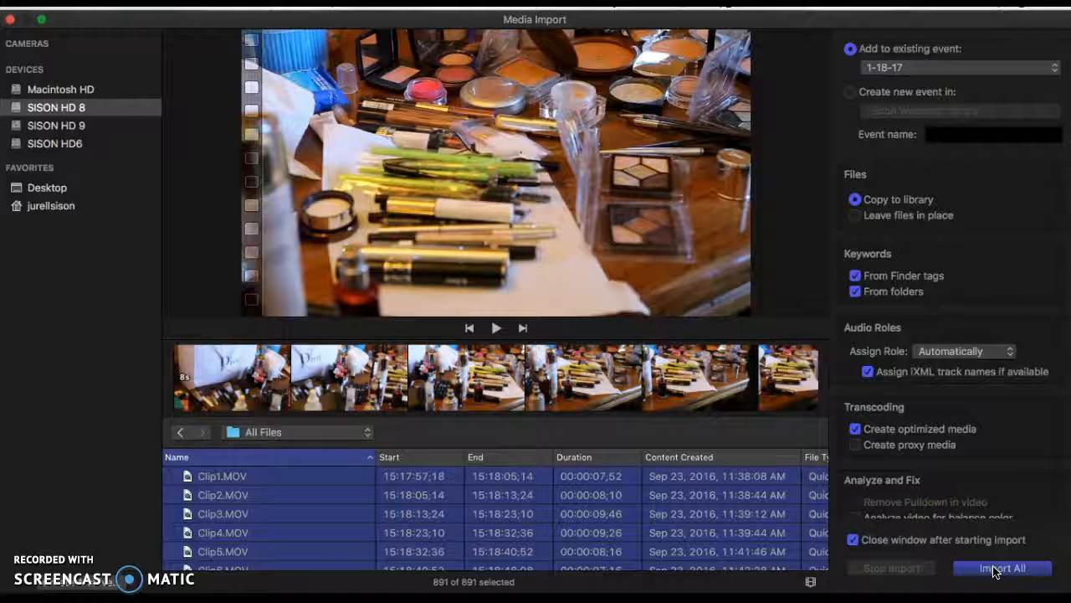
- Import all 891 clips into the 1-18-17 event of Sobh Wedding
left_click(994, 569)
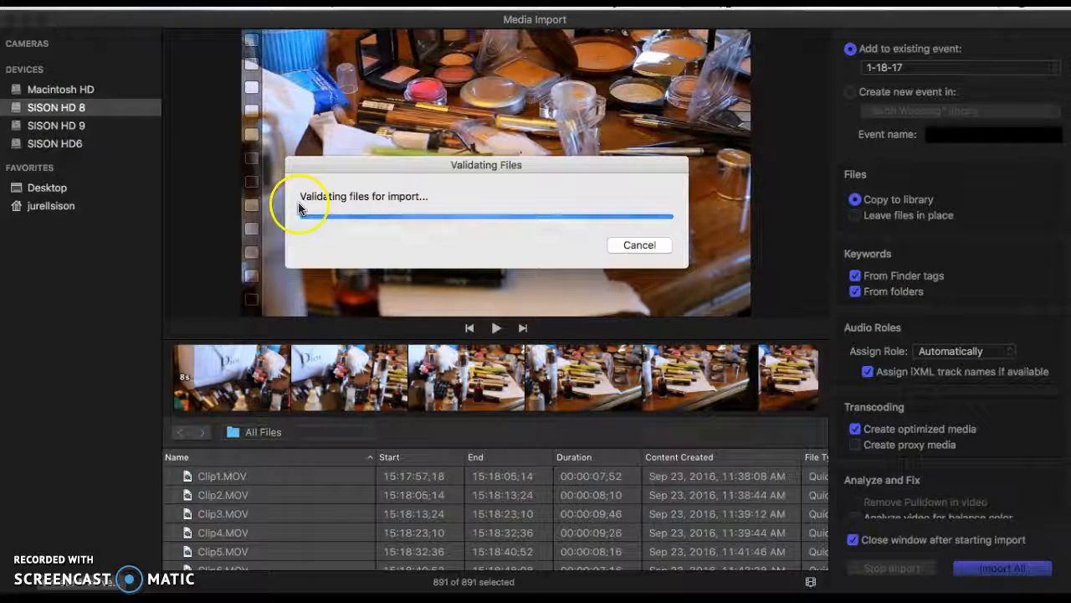
mouse_move(329, 232)
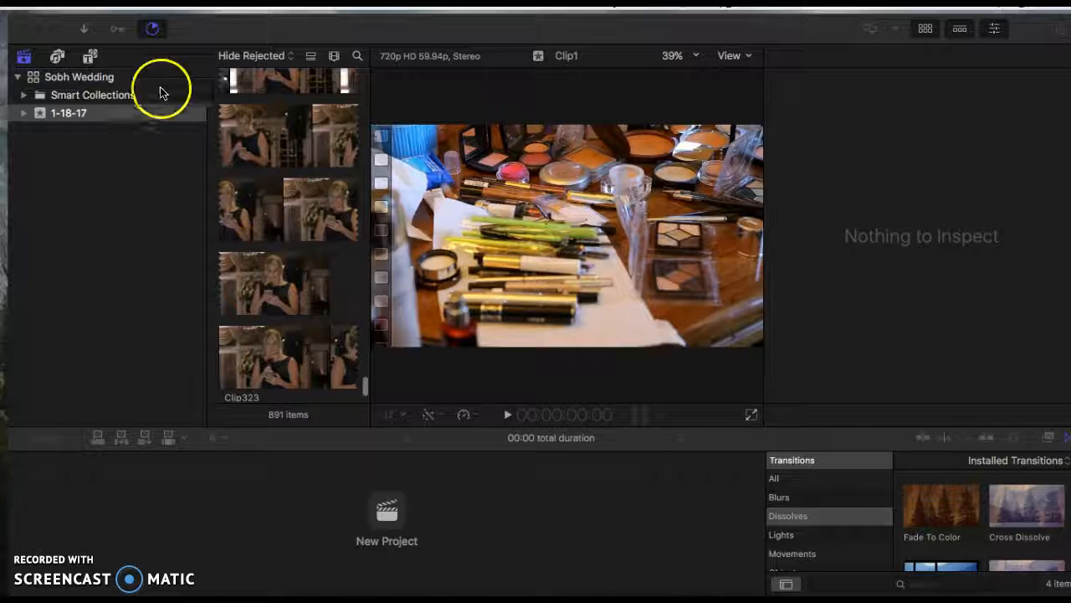
mouse_move(151, 33)
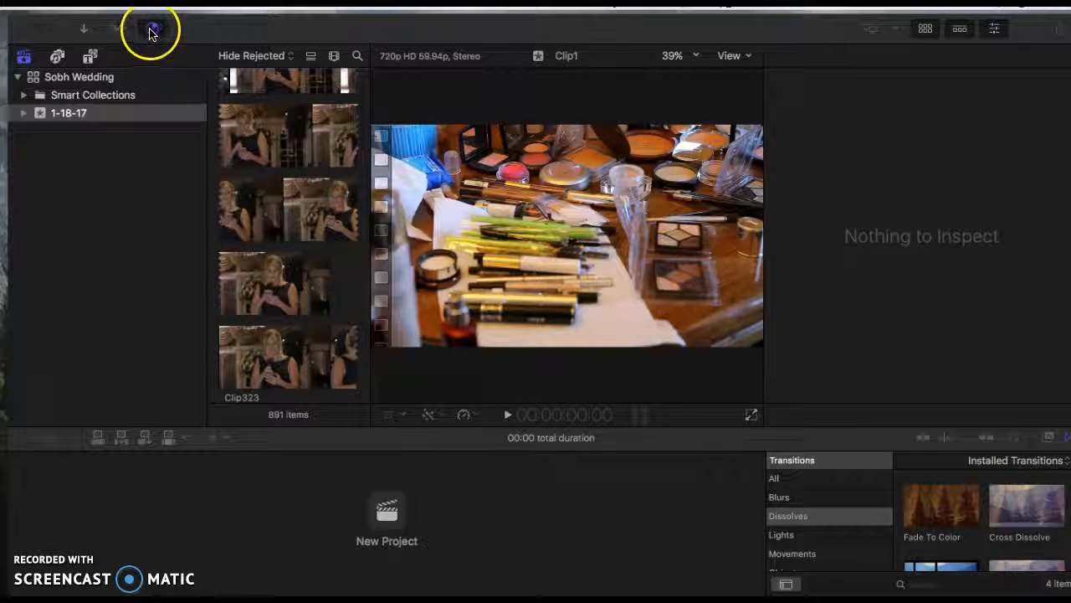
- Show the Background Tasks window with import and thumbnail progress
left_click(151, 27)
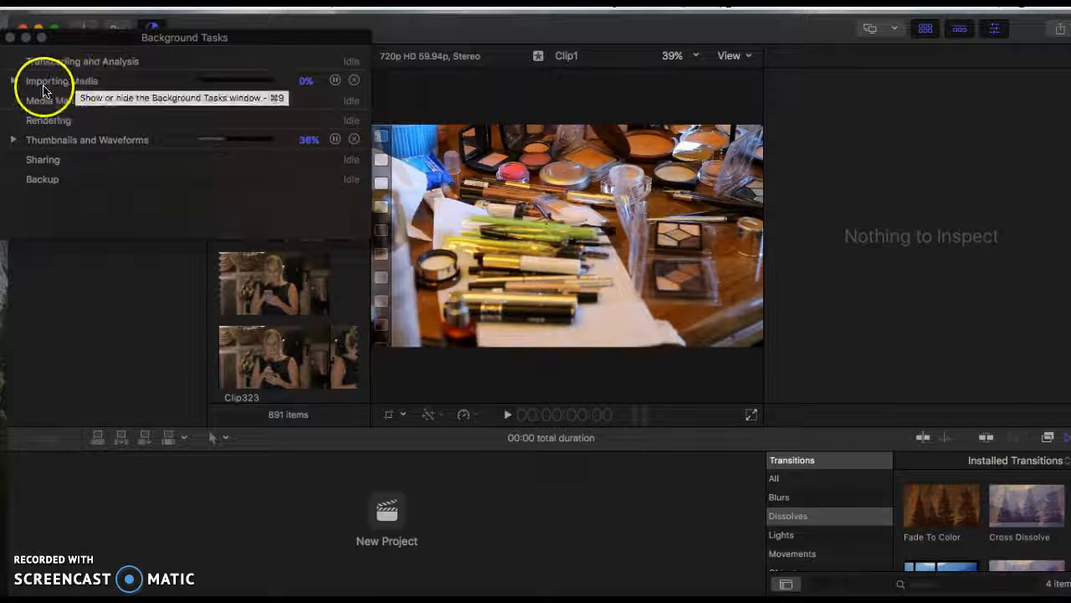
mouse_move(251, 171)
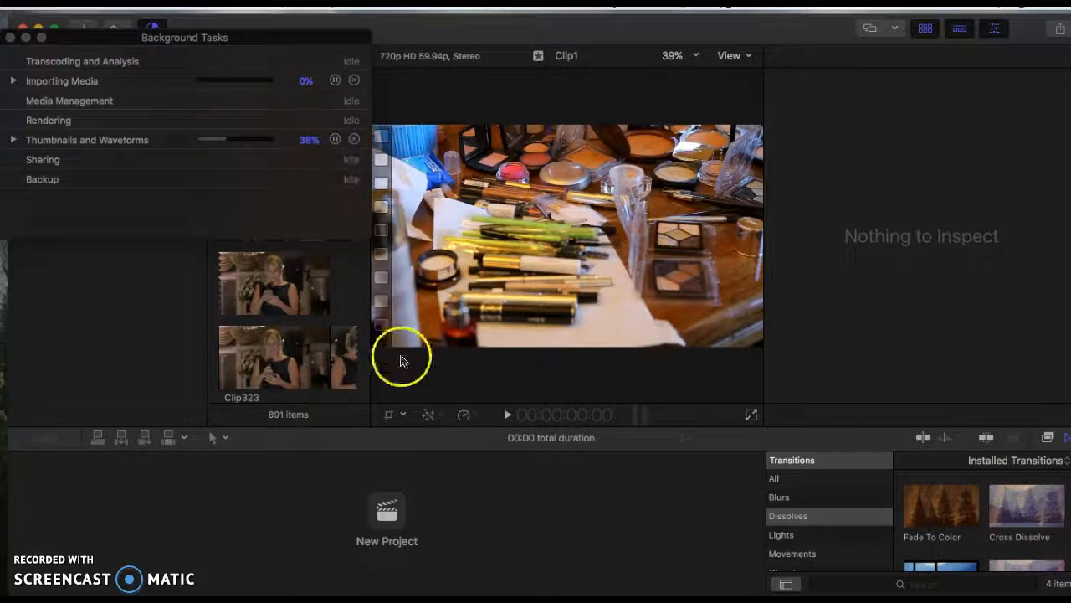
mouse_move(456, 435)
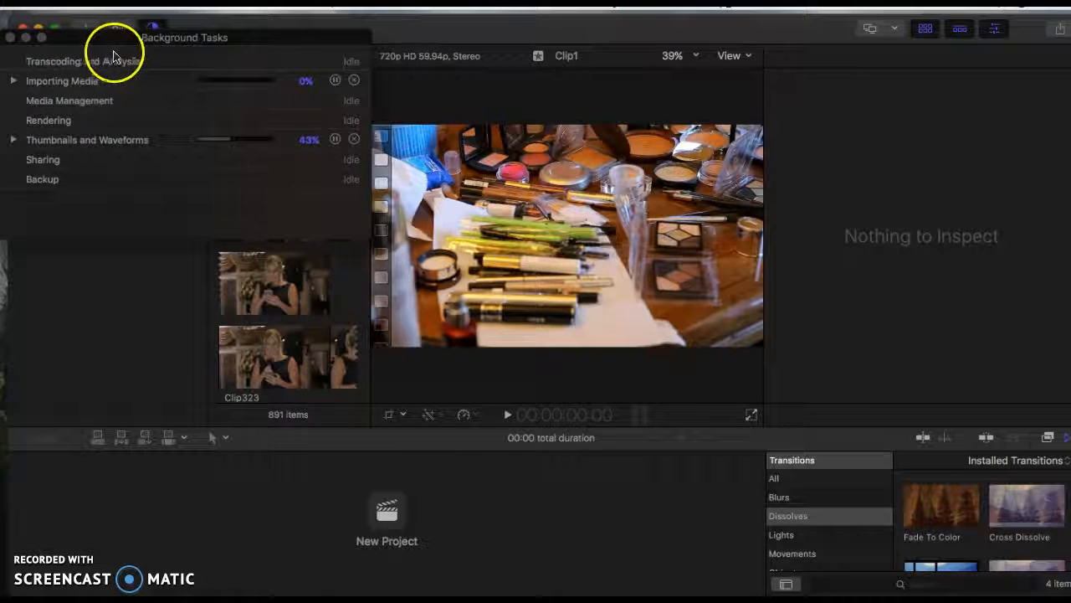
mouse_move(127, 65)
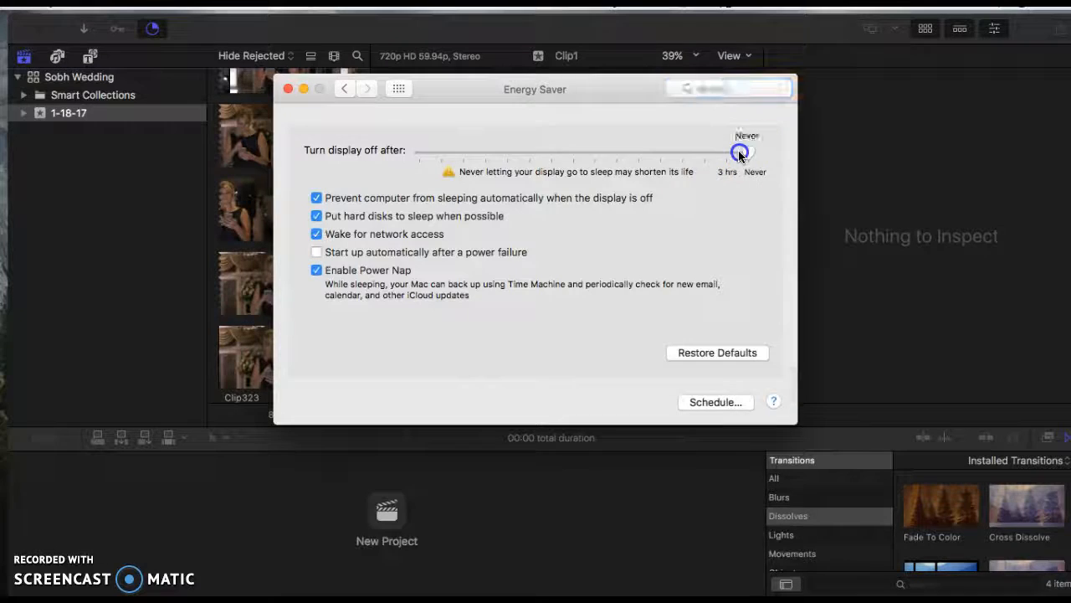
- Set Energy Saver's 'Turn display off after' slider to Never
left_click_drag(740, 152, 693, 171)
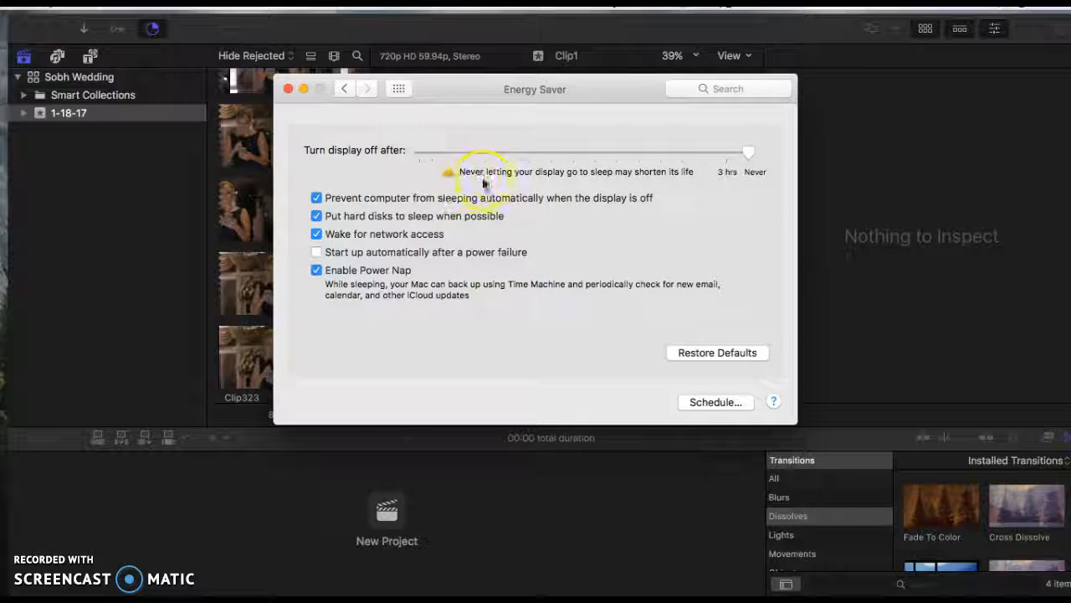
mouse_move(385, 159)
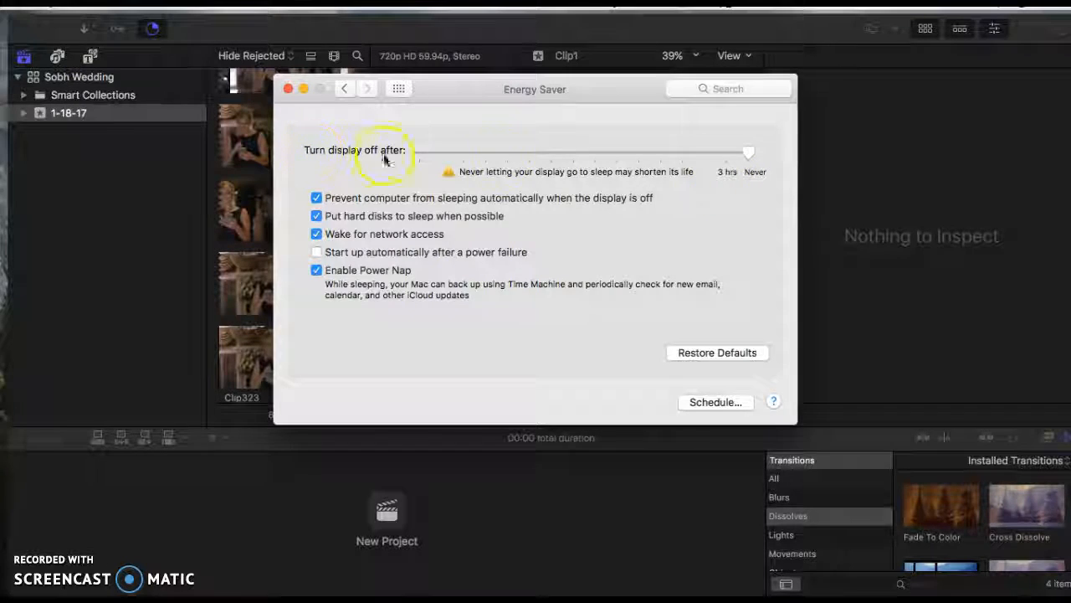